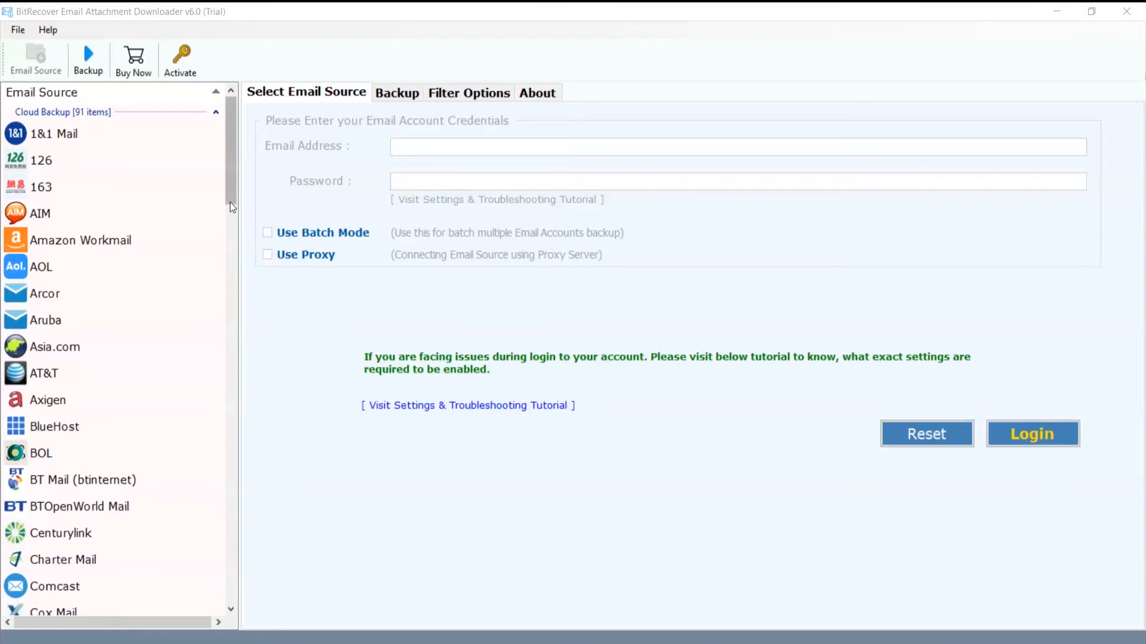
- Choose Gmail as the email source so its login fields appear
scroll(down, 3)
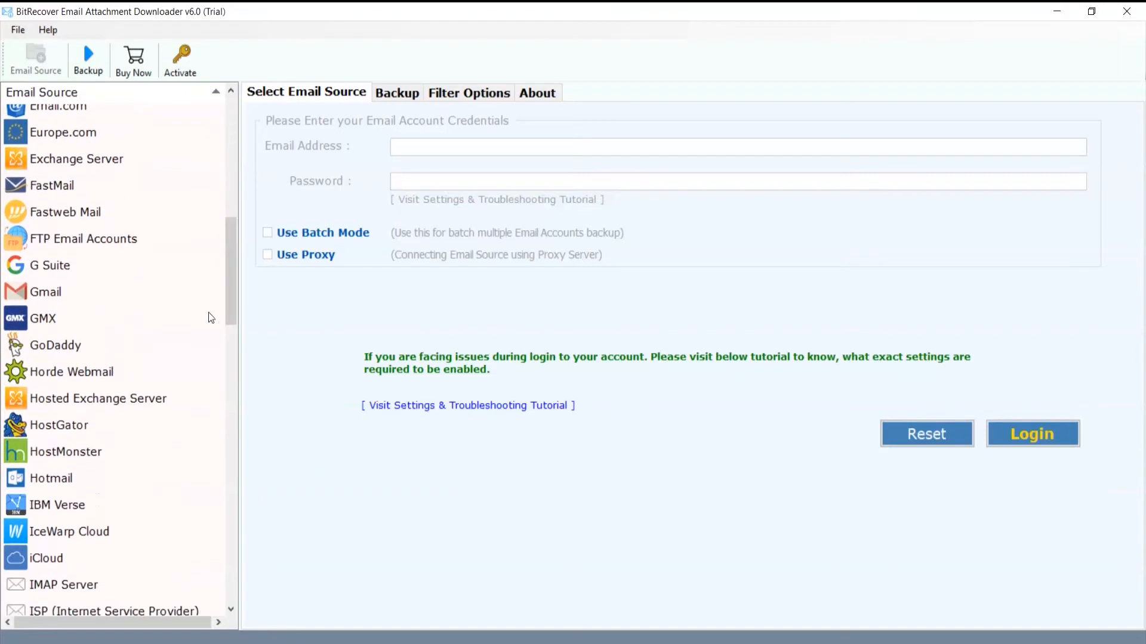
click(46, 291)
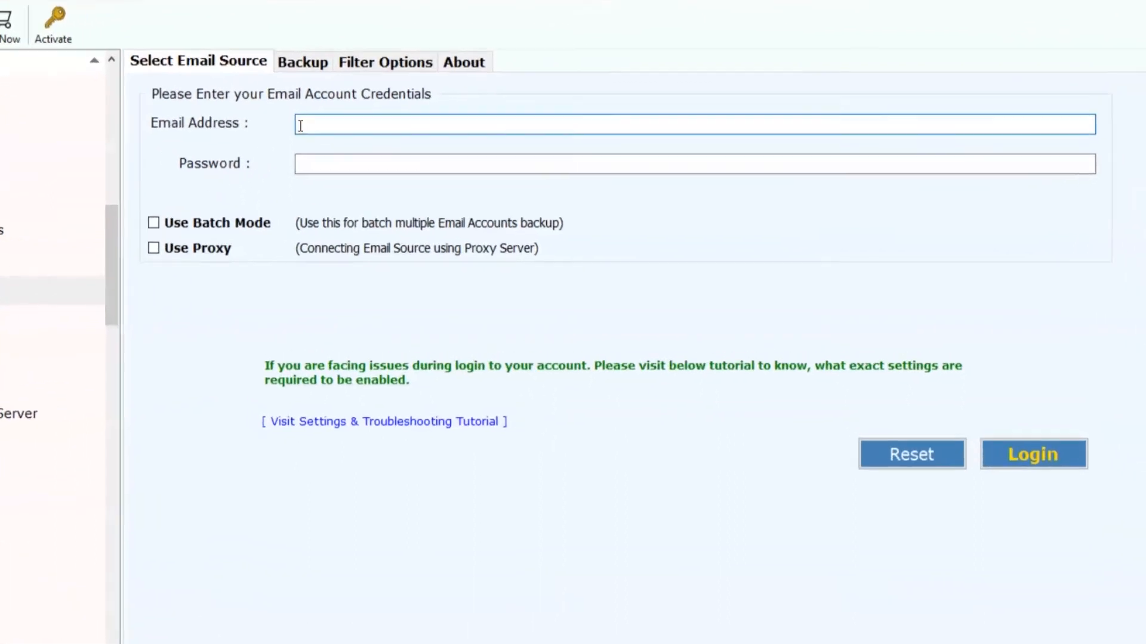
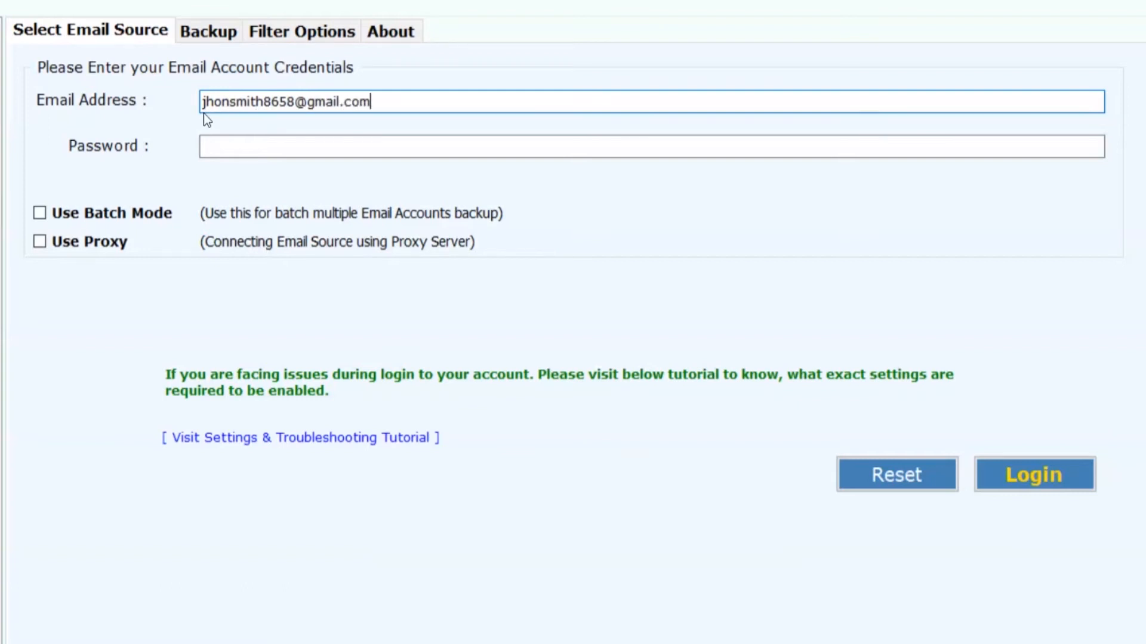
click(650, 146)
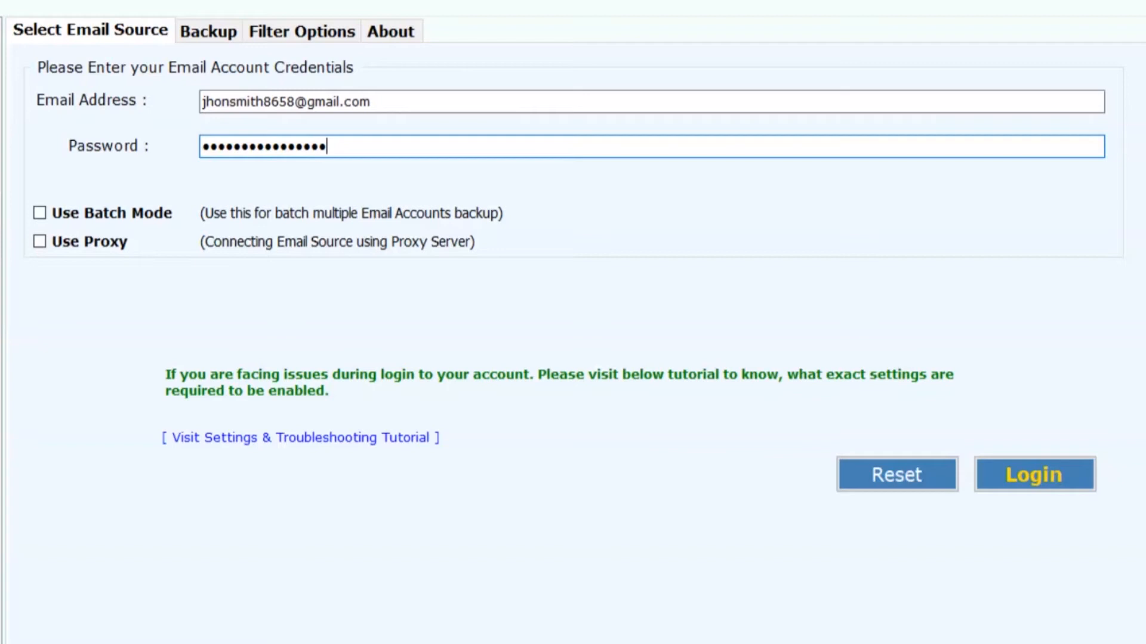
click(39, 213)
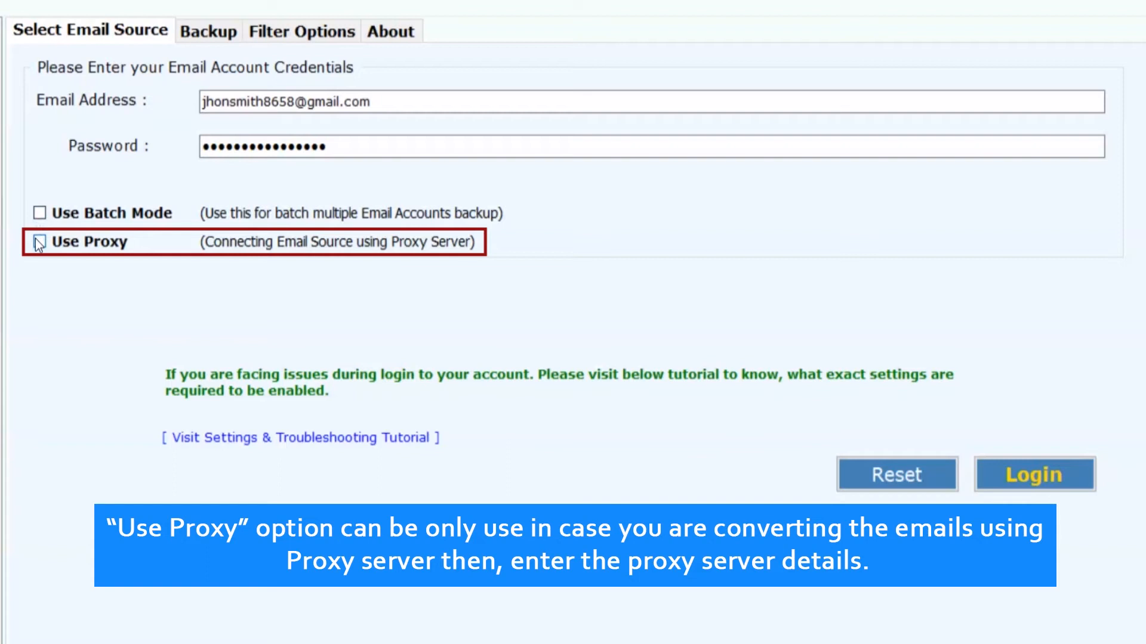
click(38, 243)
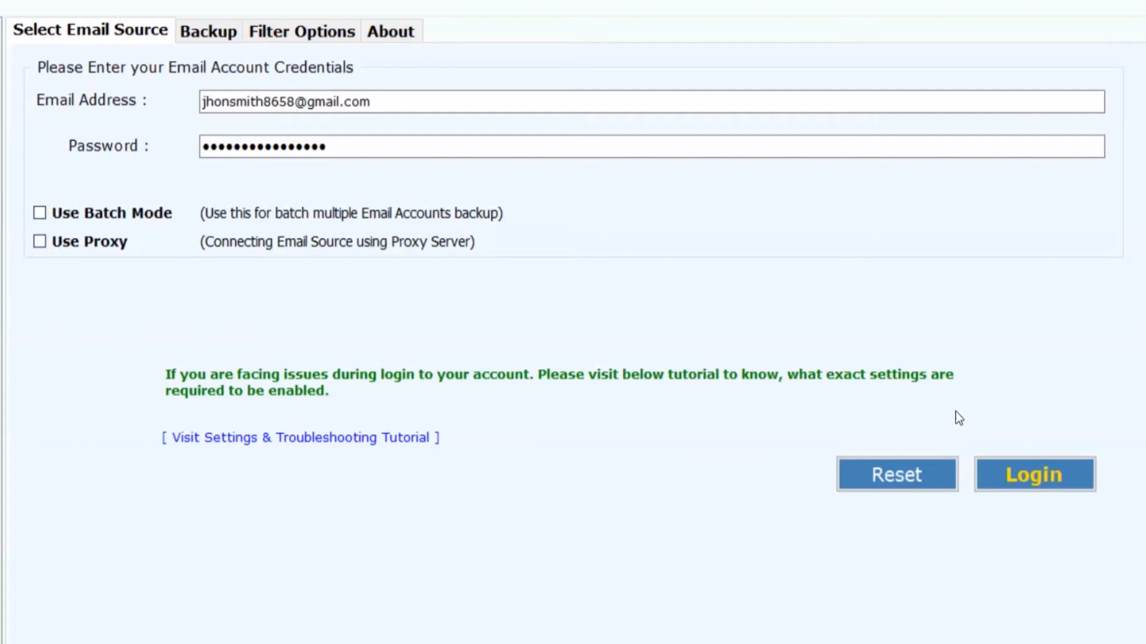
click(1034, 474)
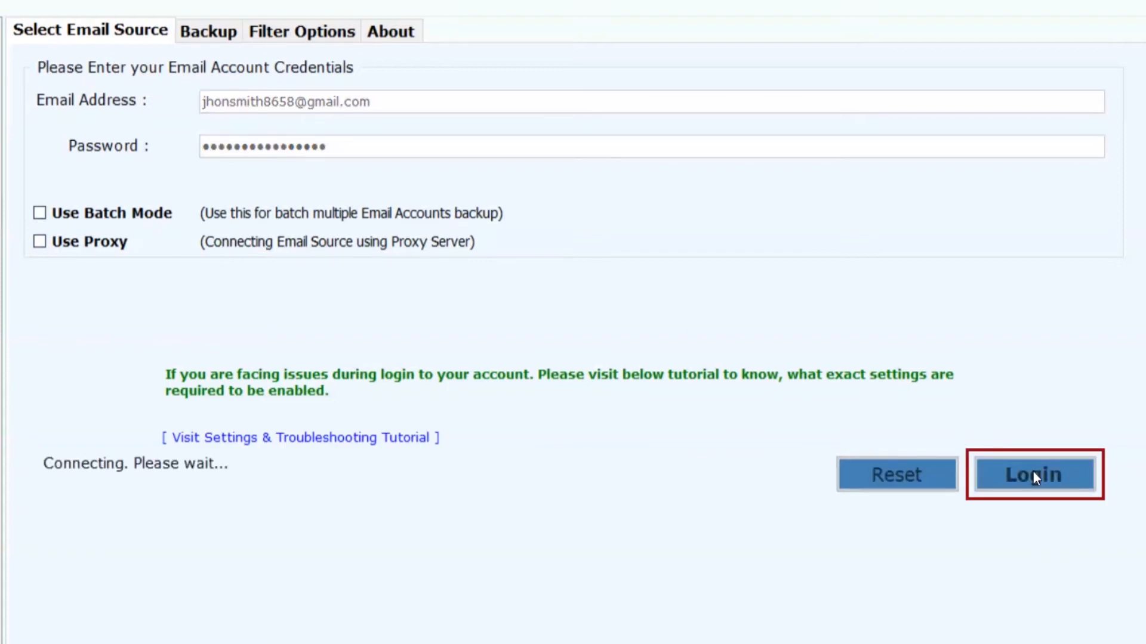
click(1033, 474)
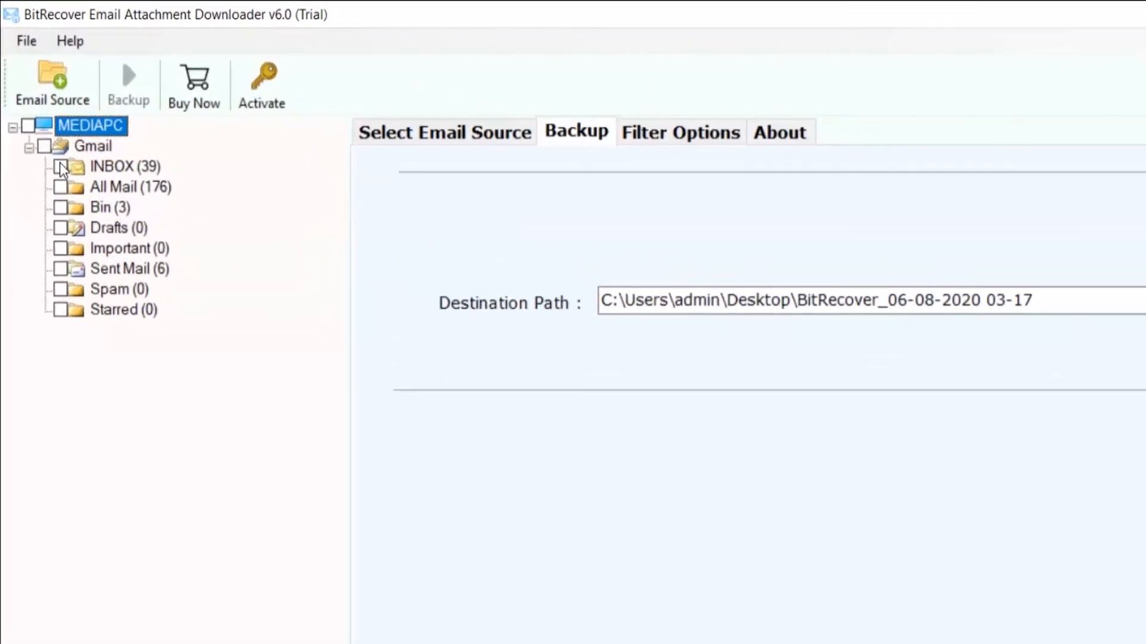
- Tick INBOX and All Mail for backup and set the destination to C:\Output
click(61, 186)
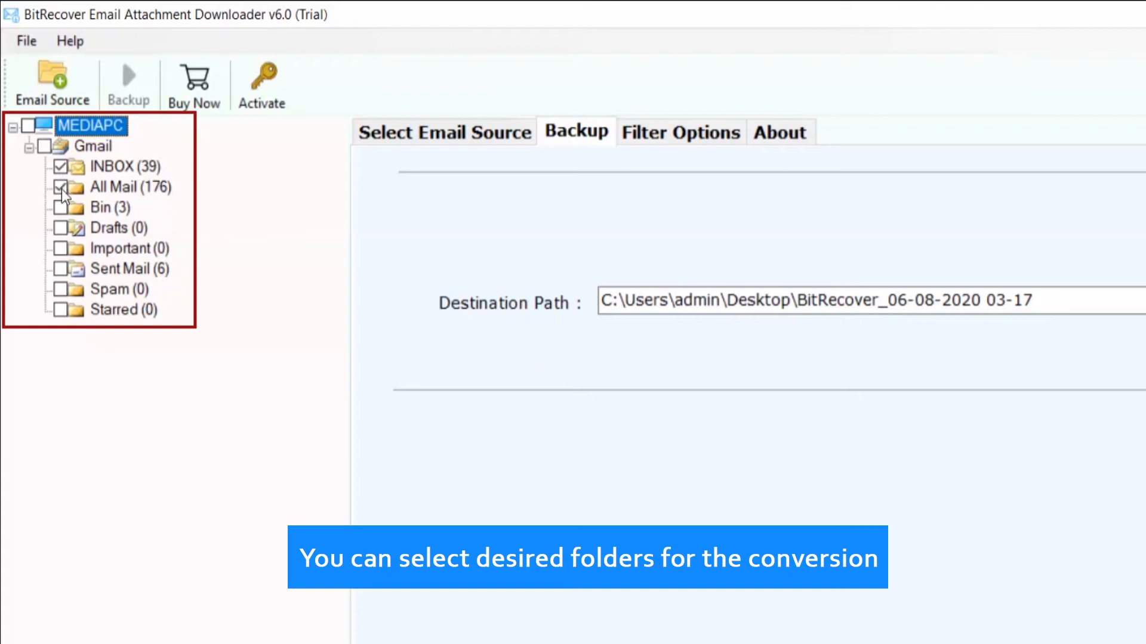
click(60, 207)
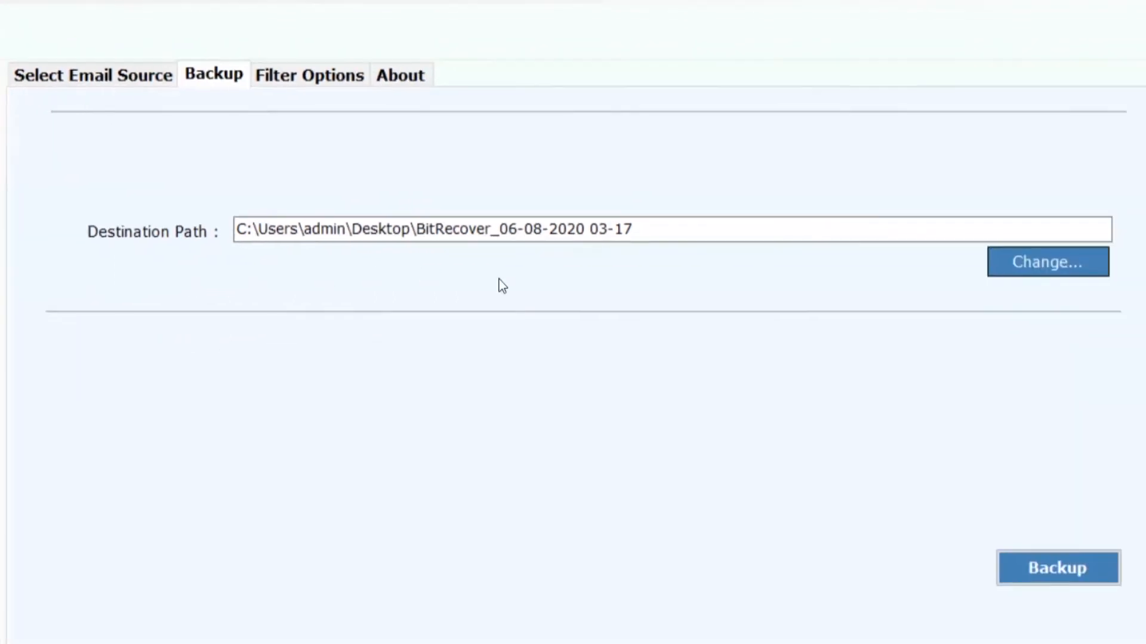
click(1046, 262)
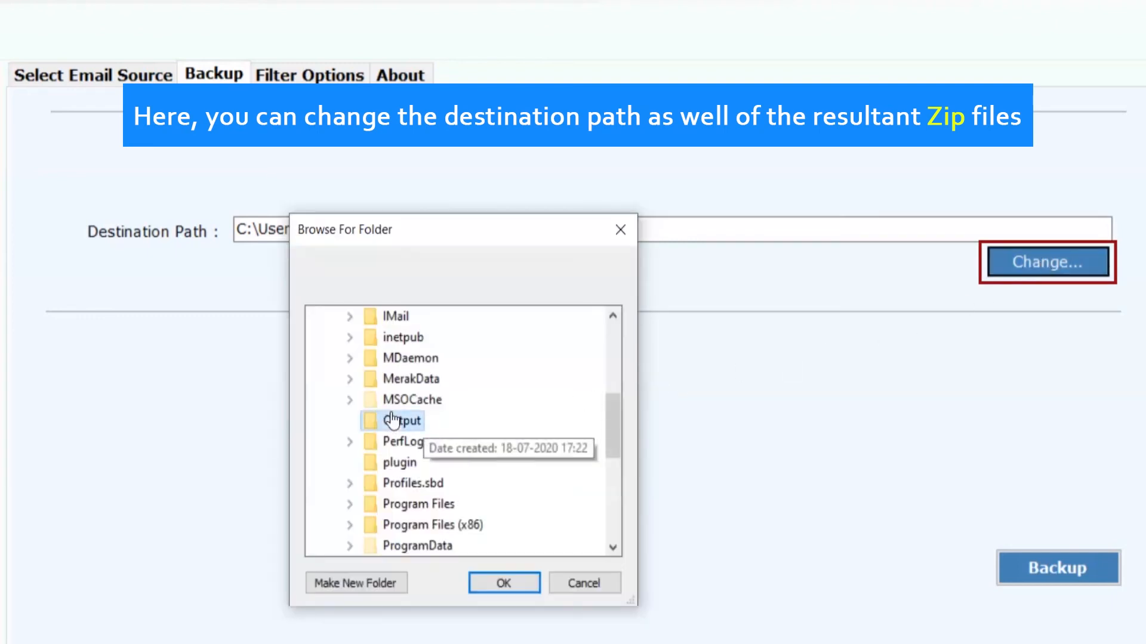
click(503, 583)
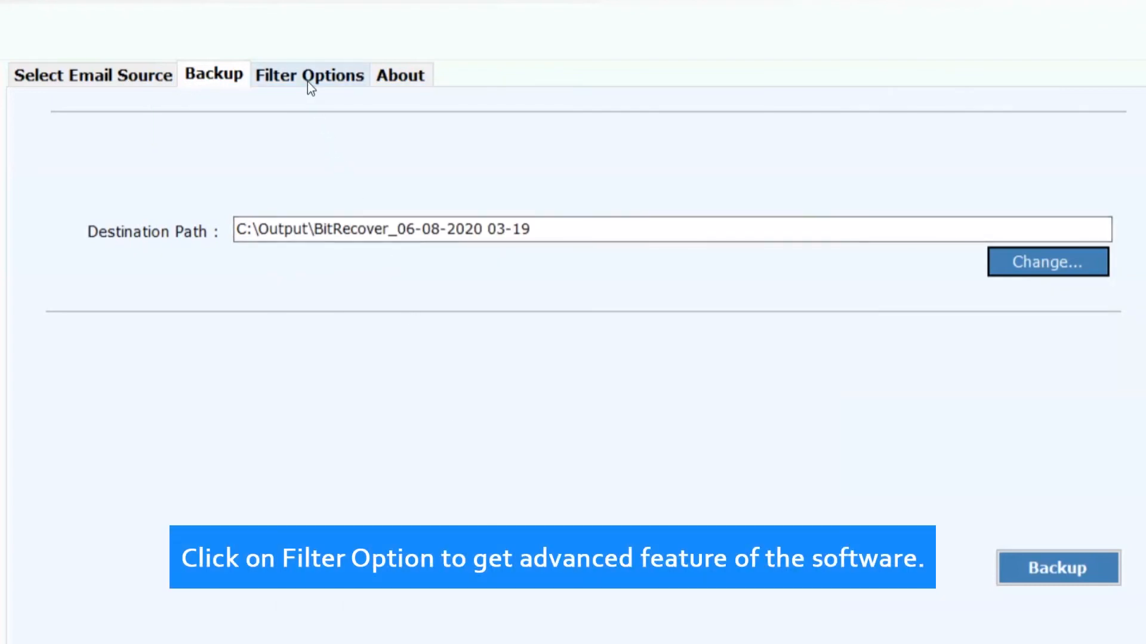
- In Filter Options, preview Use Advance Settings for Selective Backup and leave it unticked
click(308, 75)
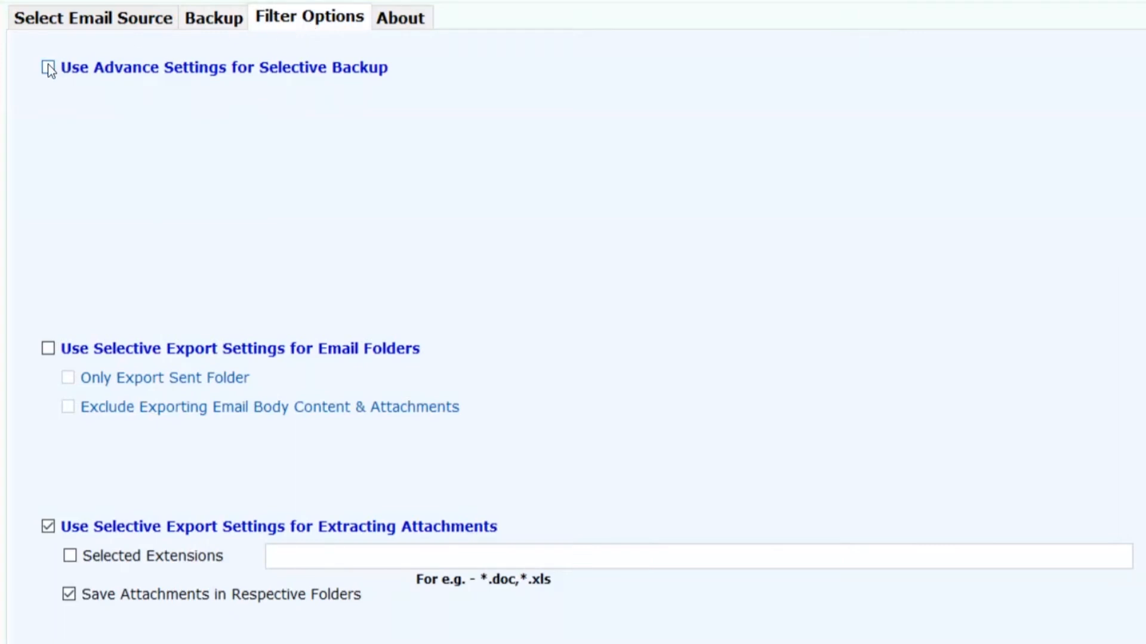
click(48, 67)
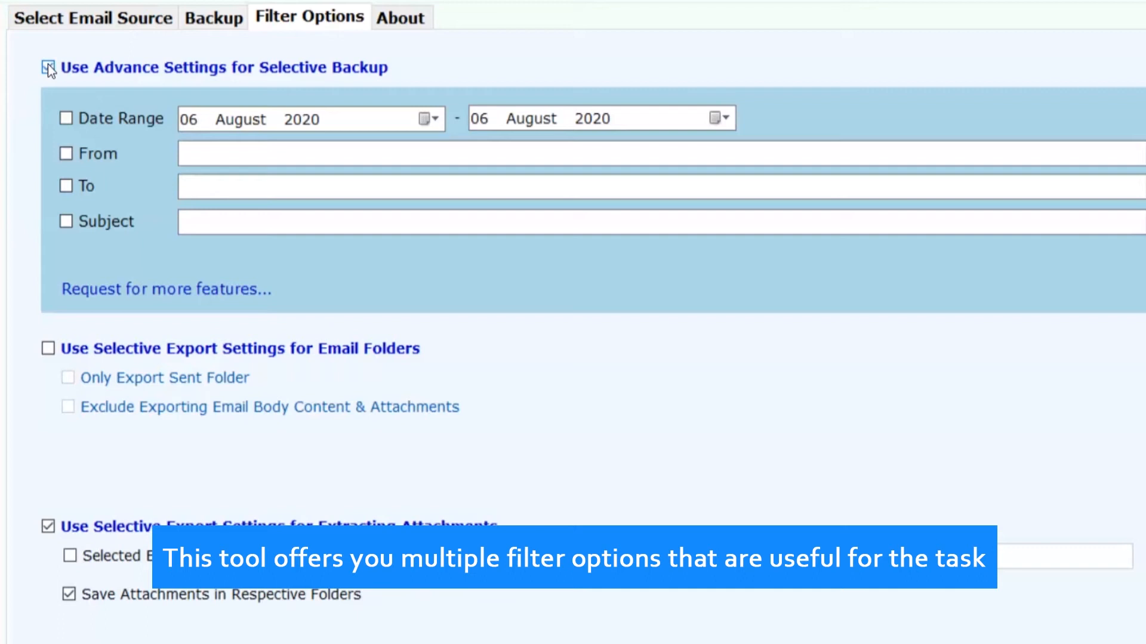
click(48, 67)
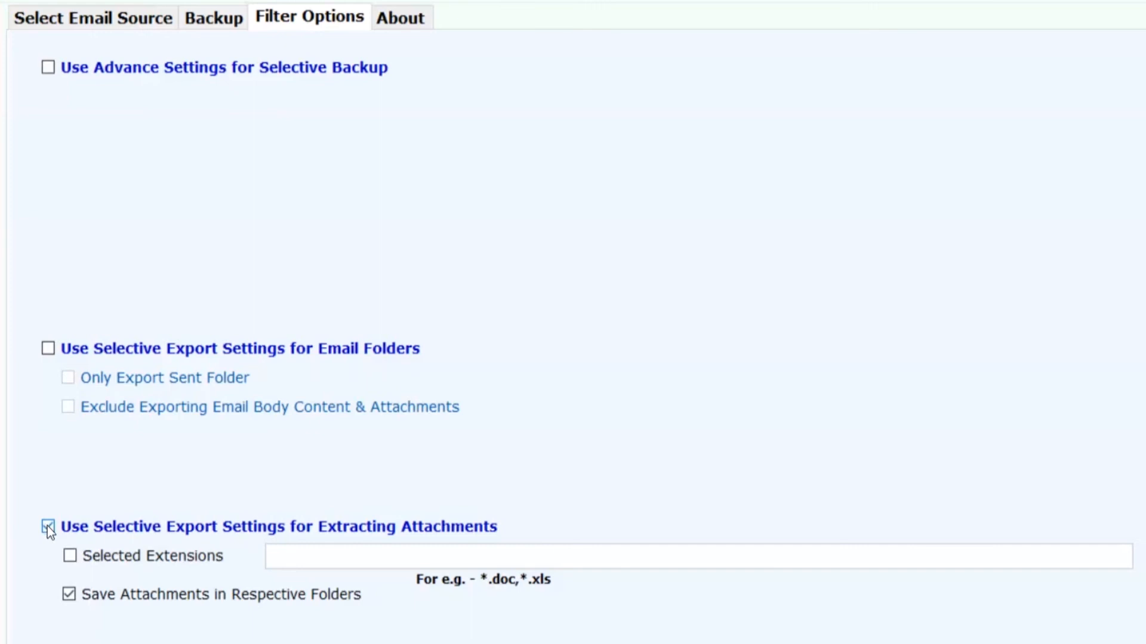
- Limit extraction to Selected Extensions *.zip, keeping Save Attachments in Respective Folders on
click(46, 527)
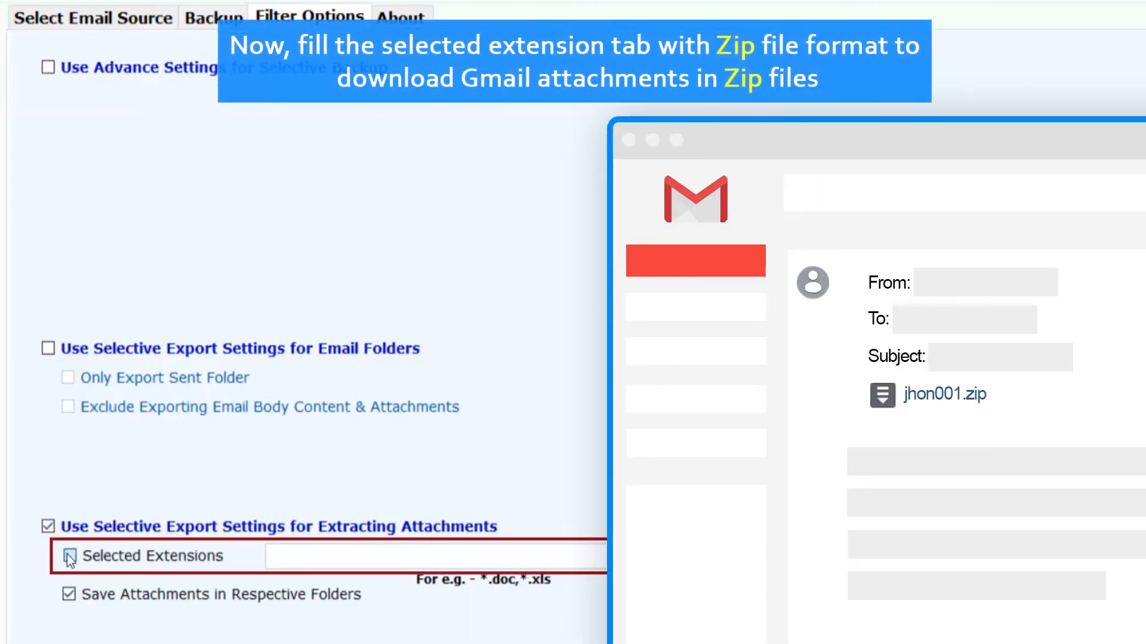
click(70, 556)
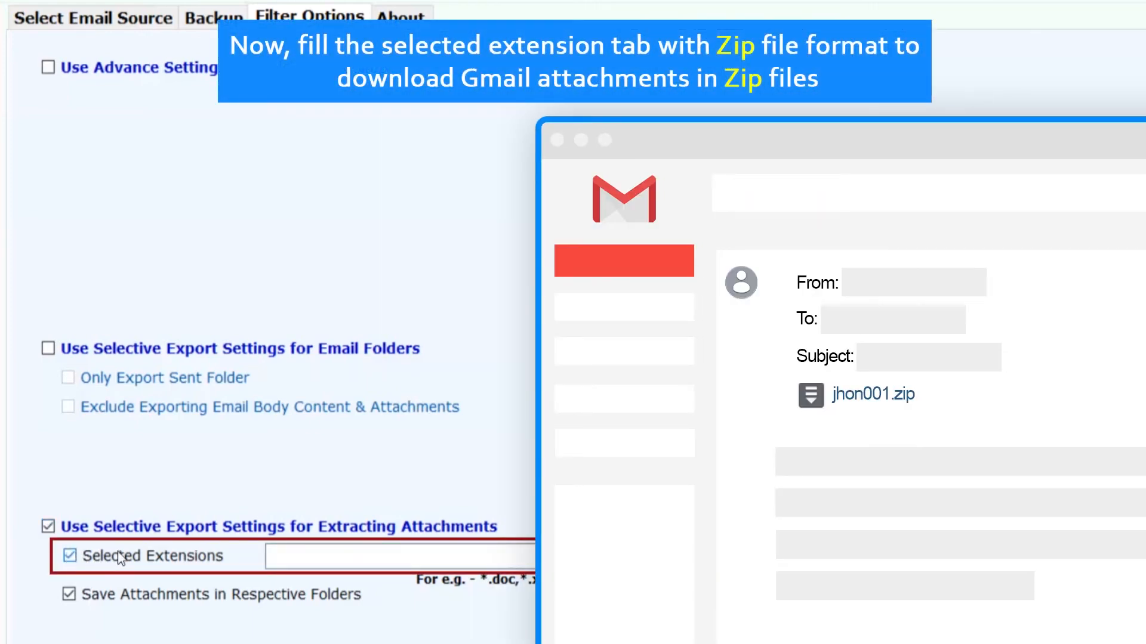
text(*)
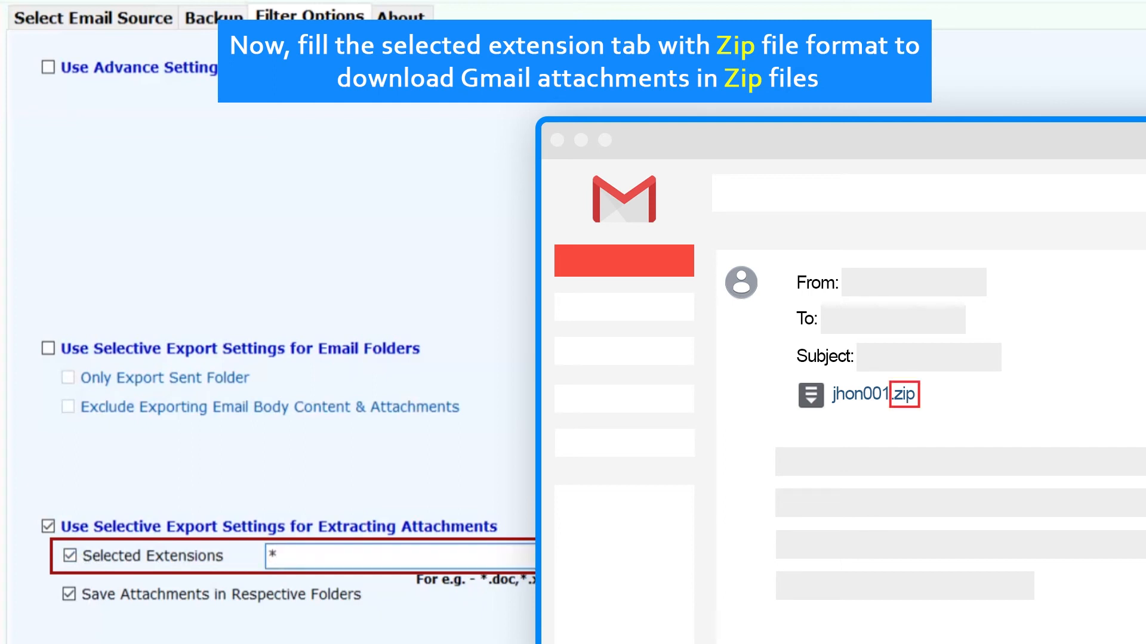
text(.zip)
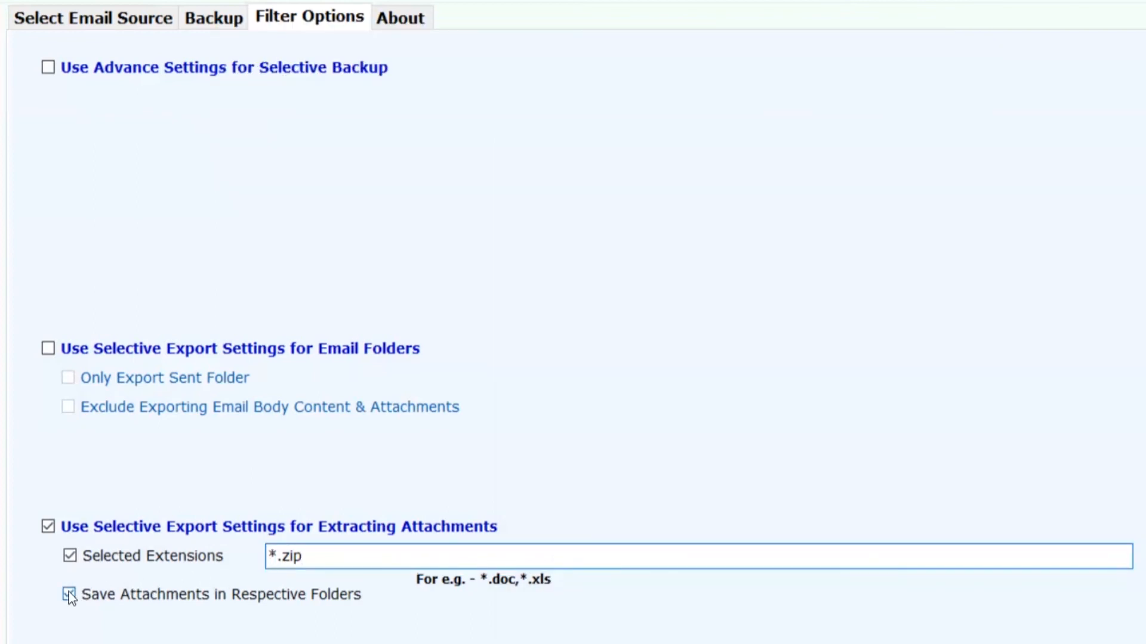
click(70, 595)
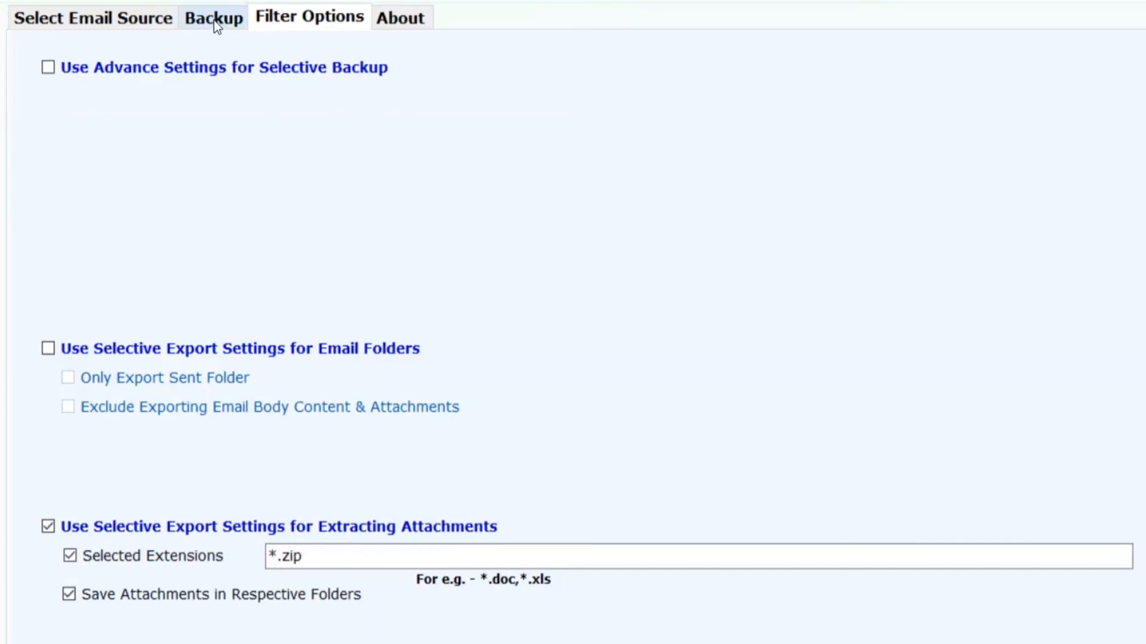
- Run the Backup and dismiss the extraction-completed message and trial notice
click(213, 18)
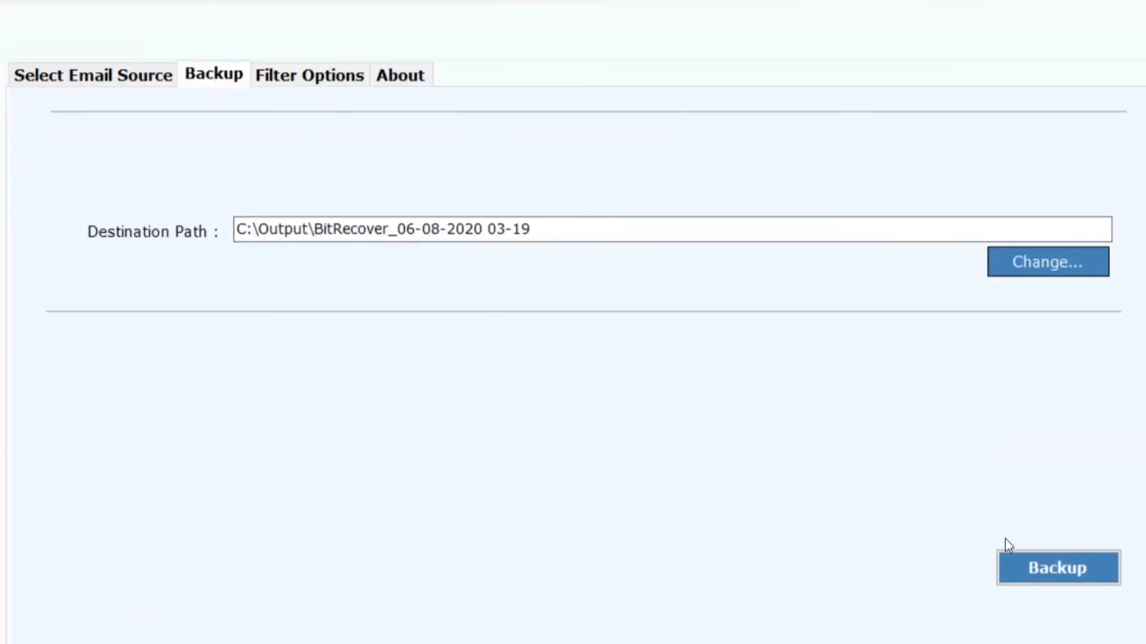
click(1057, 568)
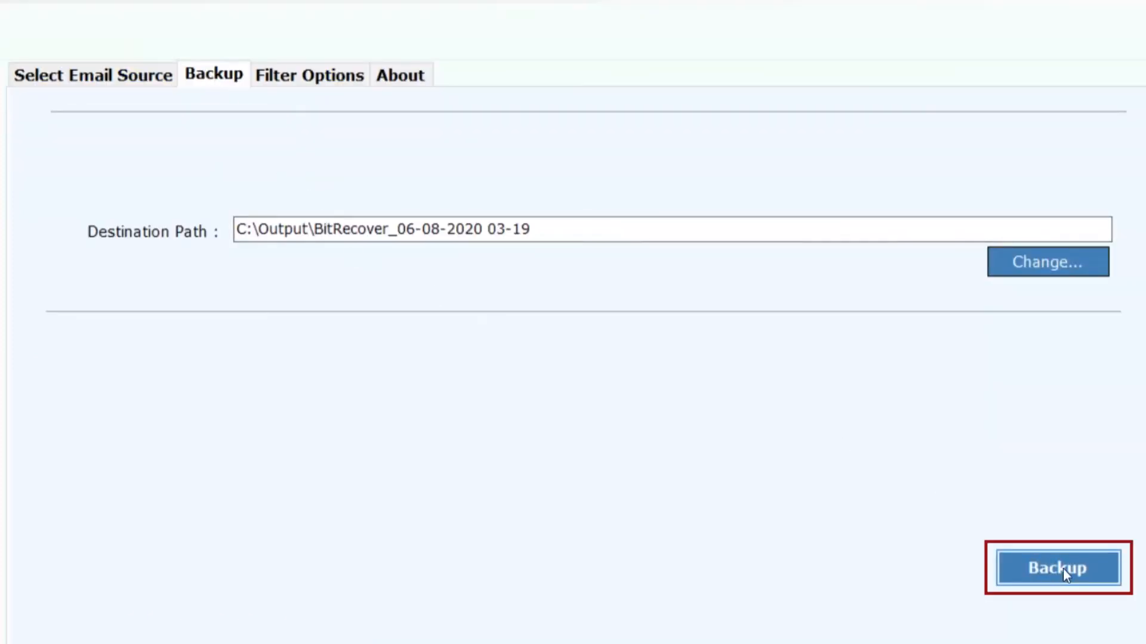
click(1056, 568)
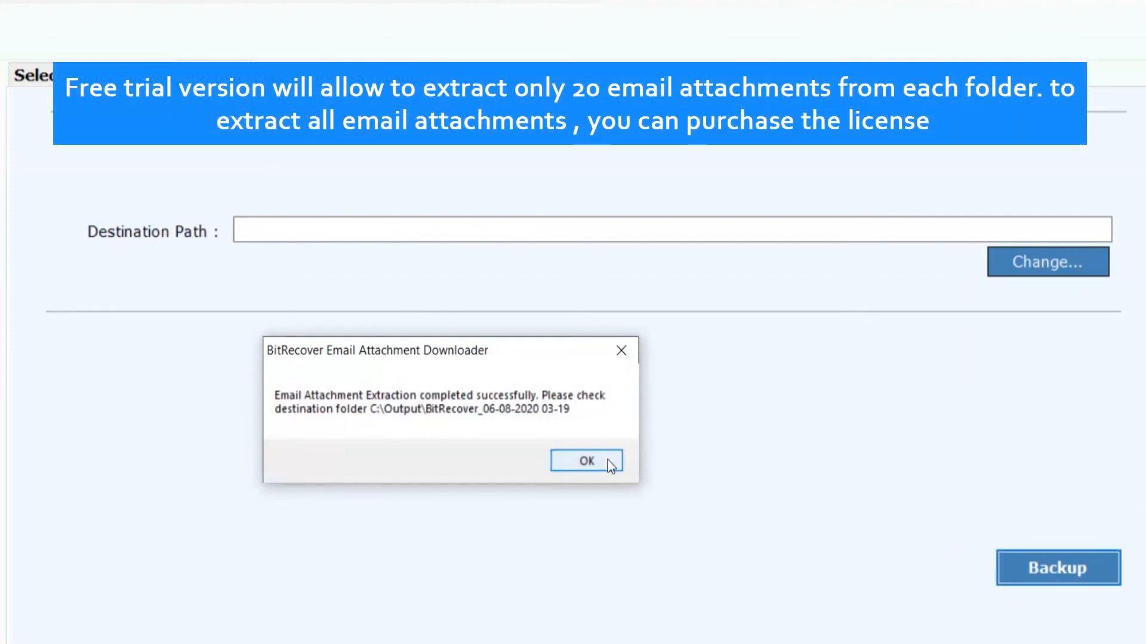
click(586, 461)
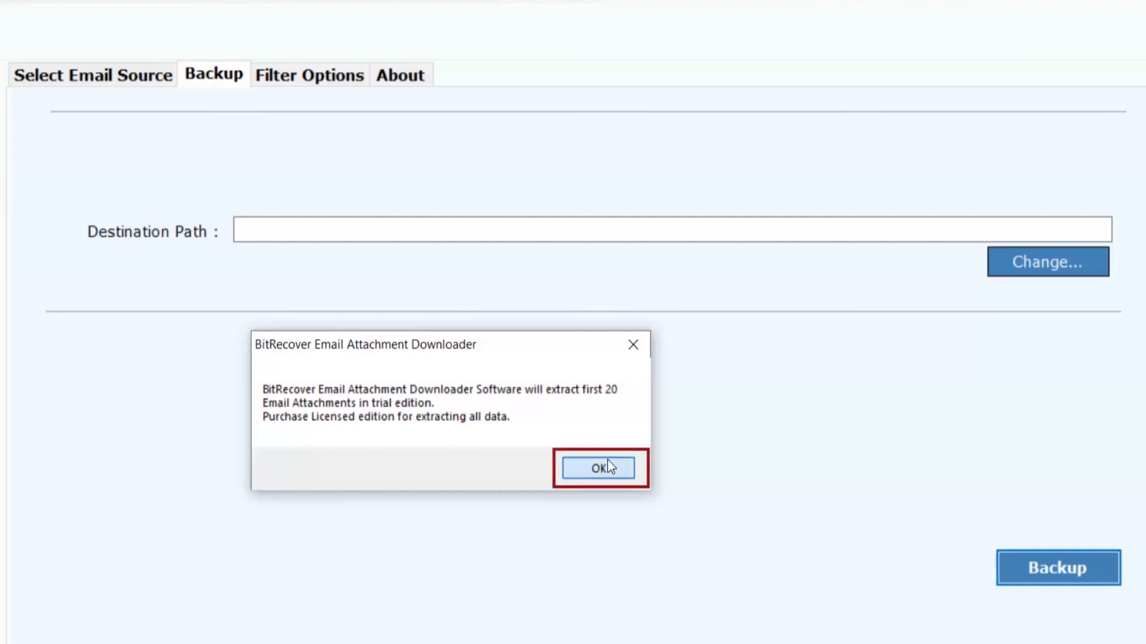
click(598, 468)
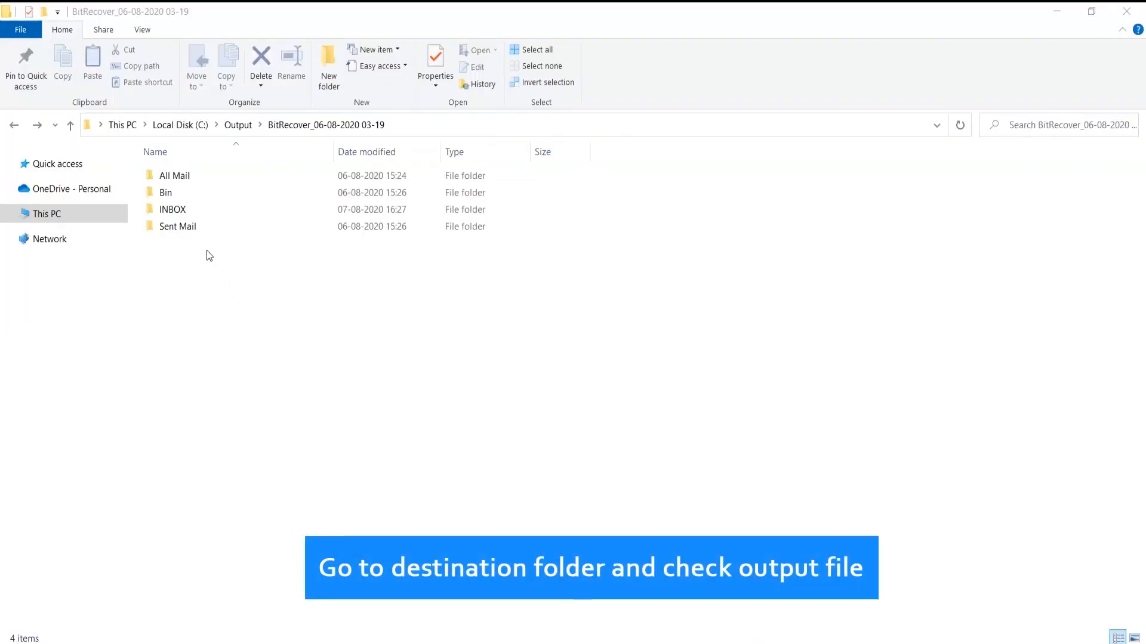
- Open the INBOX output folder to list the downloaded ZIP archives
click(172, 210)
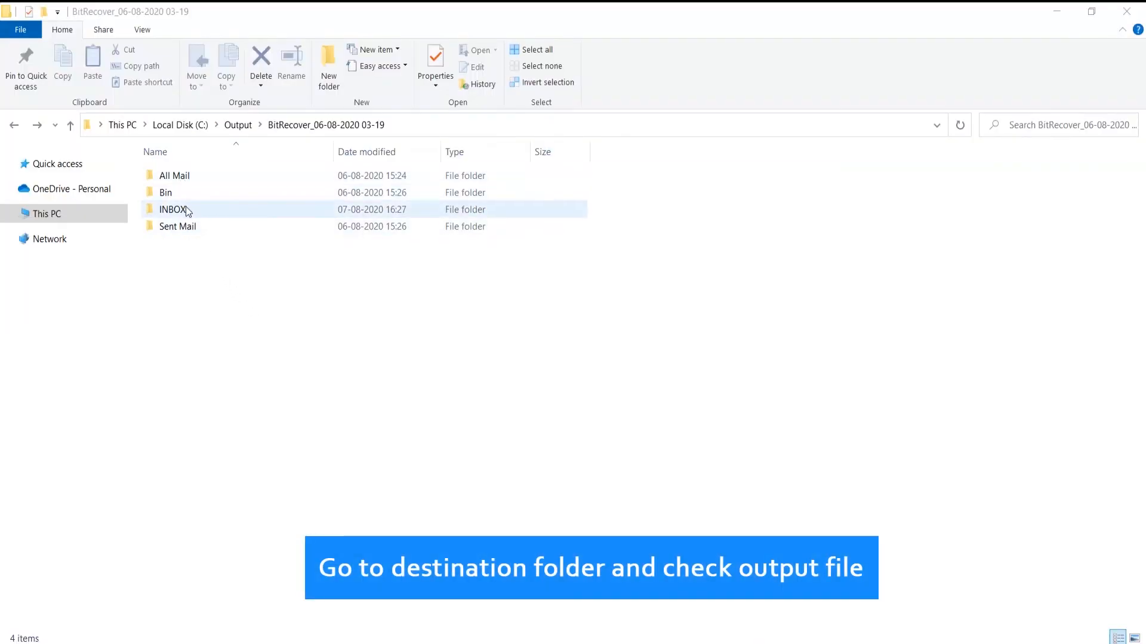
double_click(173, 209)
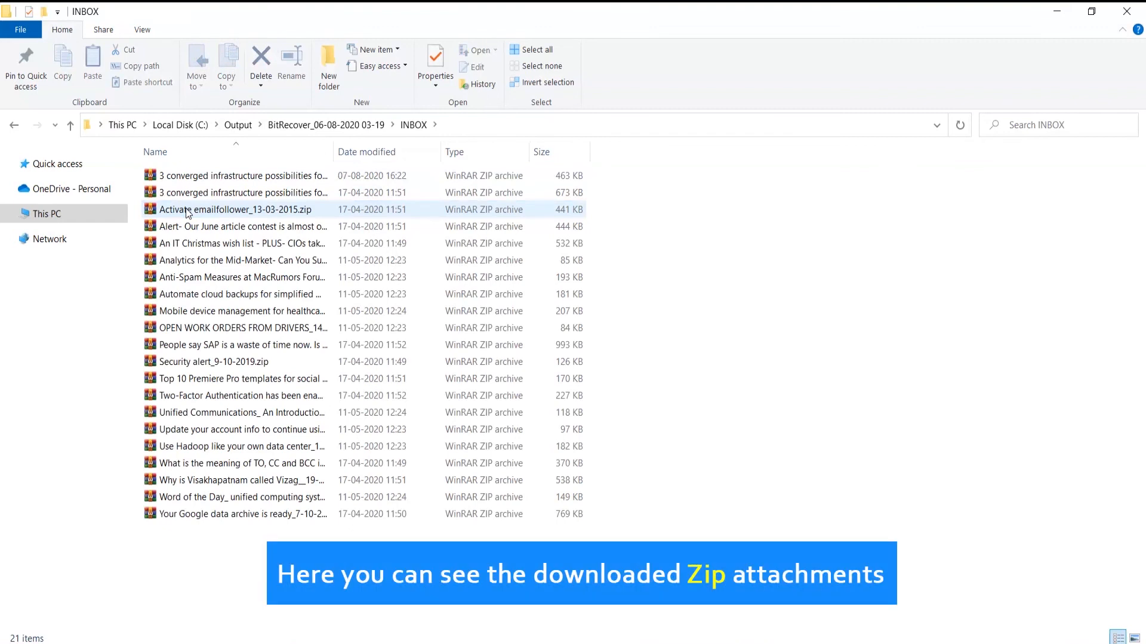